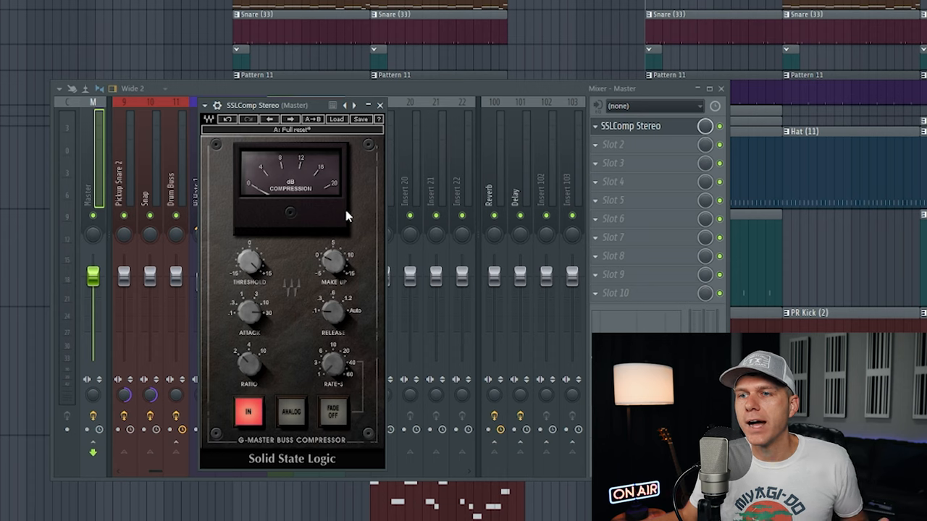
{"action": "mouse_move", "coordinate": [343, 225]}
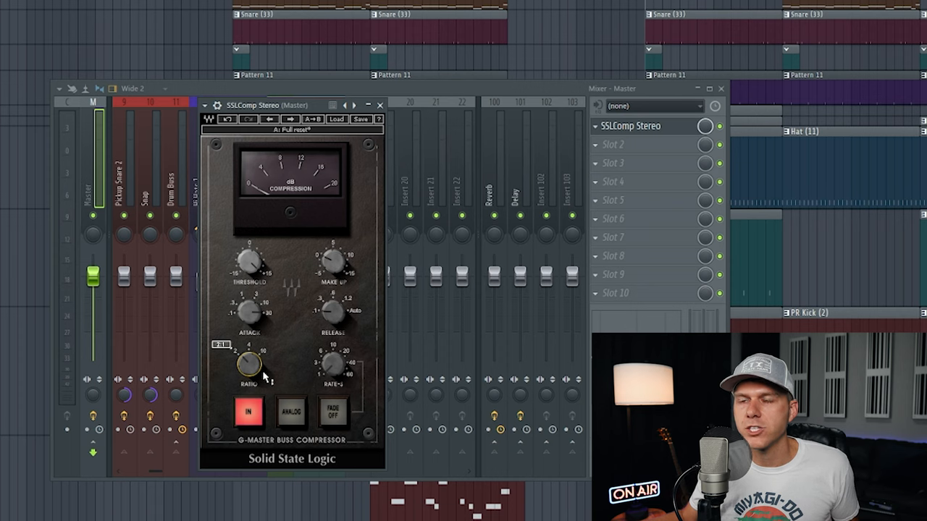
{"action": "mouse_move", "coordinate": [254, 384]}
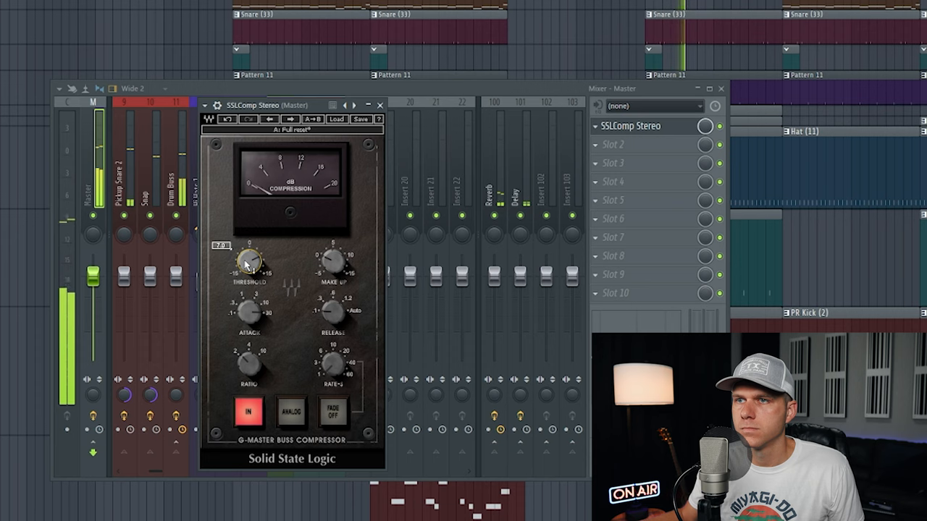
Lower the SSLComp Threshold slightly for gentle glue compression on the playing mix.
{"action": "left_click_drag", "start_coordinate": [247, 265], "coordinate": [247, 261]}
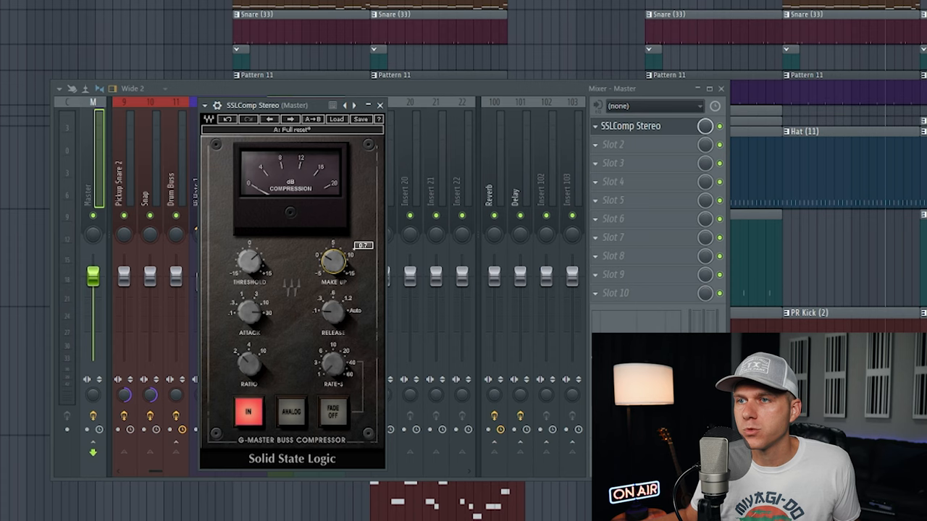
Raise the SSLComp Make Up gain slightly above zero to restore compressed level.
{"action": "left_click_drag", "start_coordinate": [331, 261], "coordinate": [331, 254]}
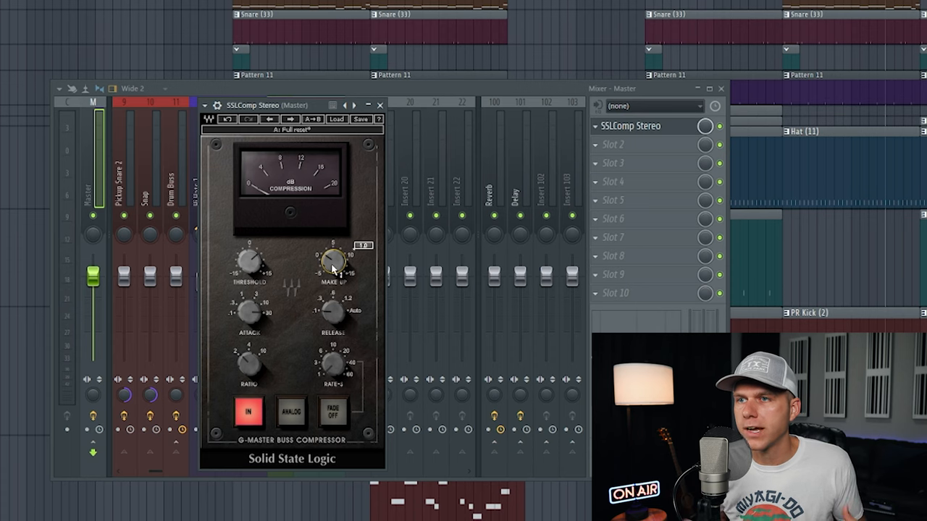